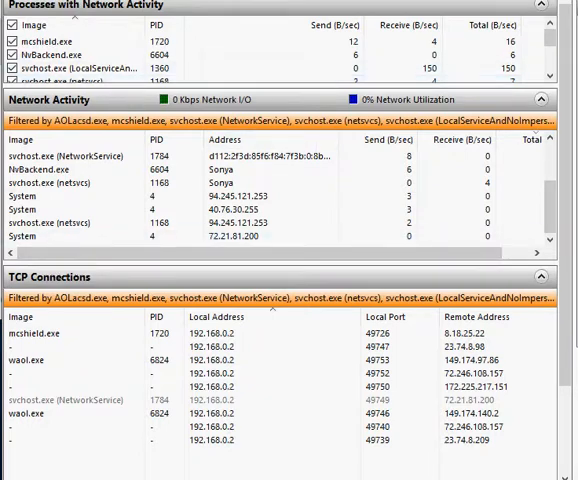
- Collapse the Network Activity section so TCP Connections and Listening Ports get more room
click(540, 100)
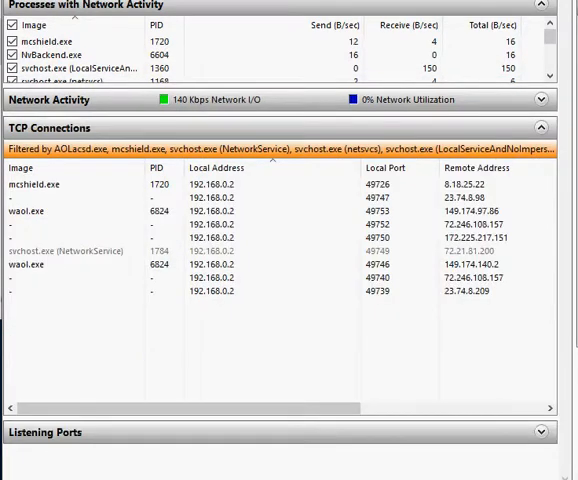
click(540, 100)
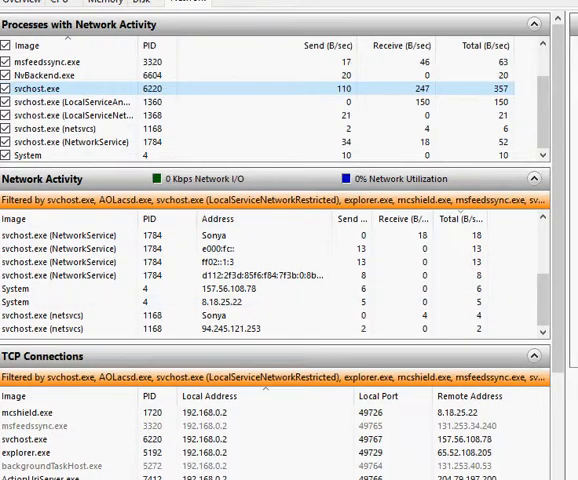
- Collapse Network Activity again and select the AdobeUpdater.exe row in TCP Connections
click(532, 180)
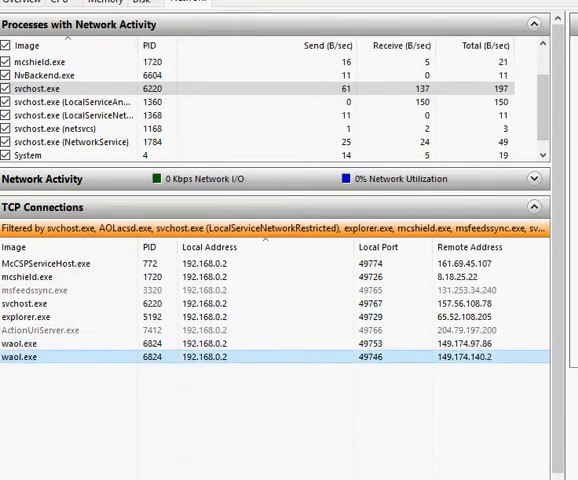
click(50, 332)
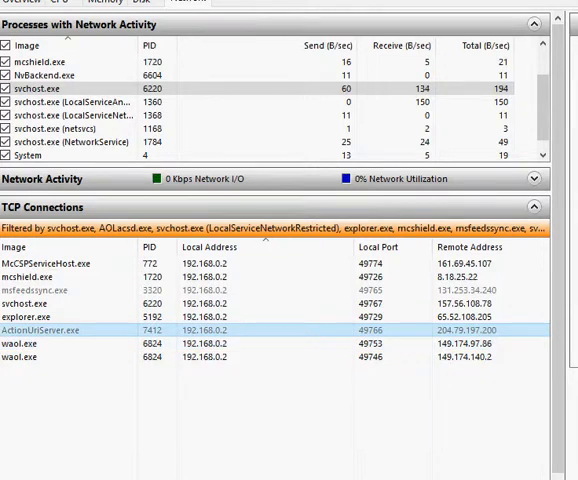